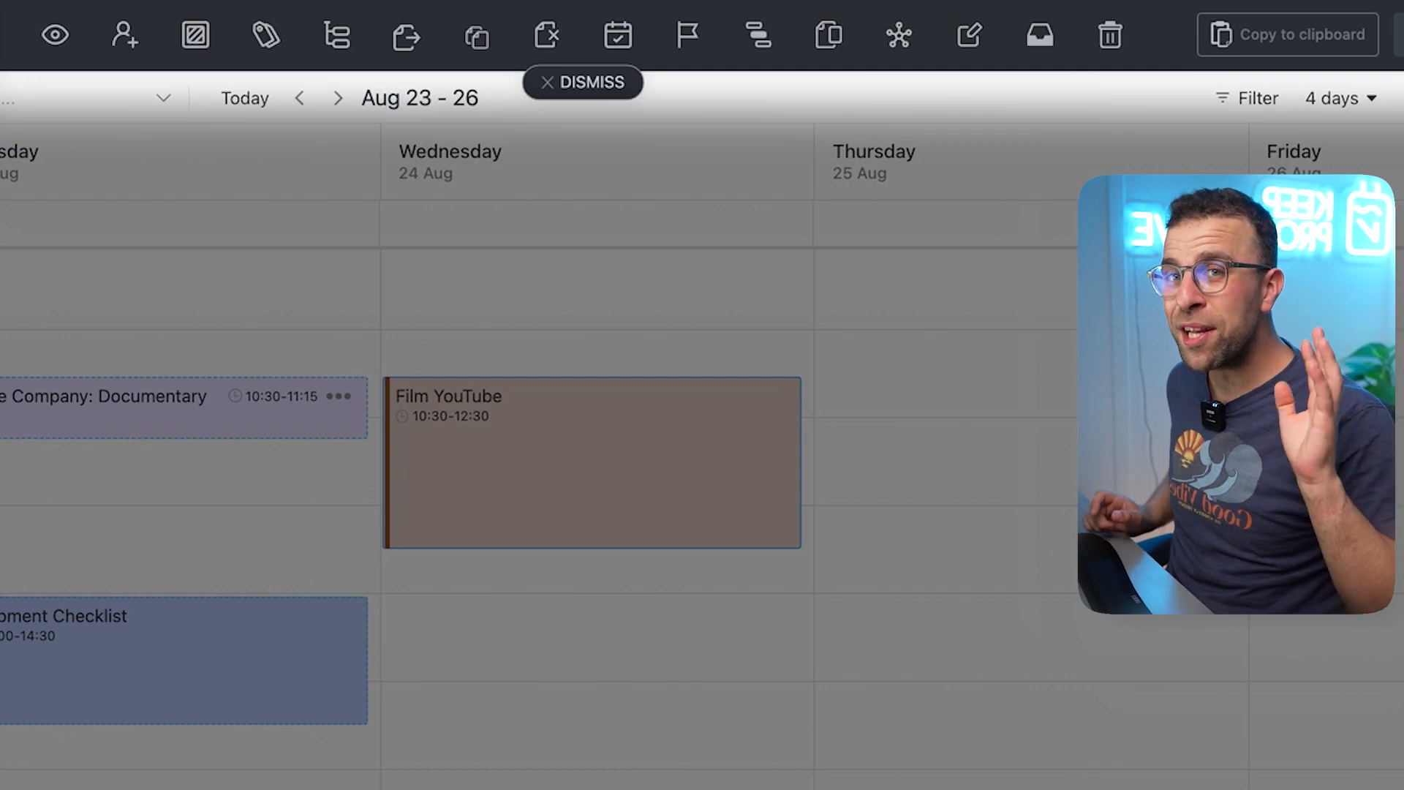
mouse_move(53, 34)
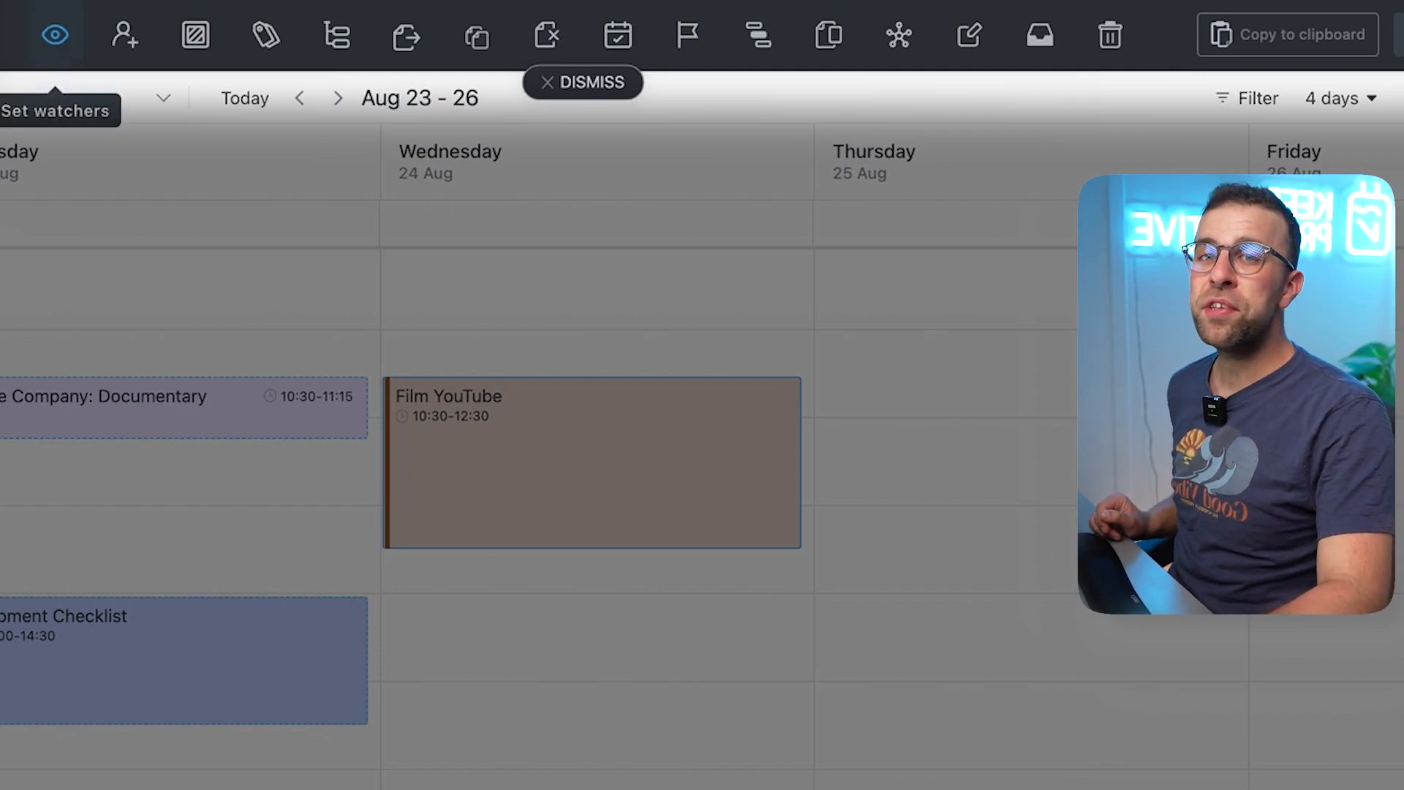
mouse_move(123, 35)
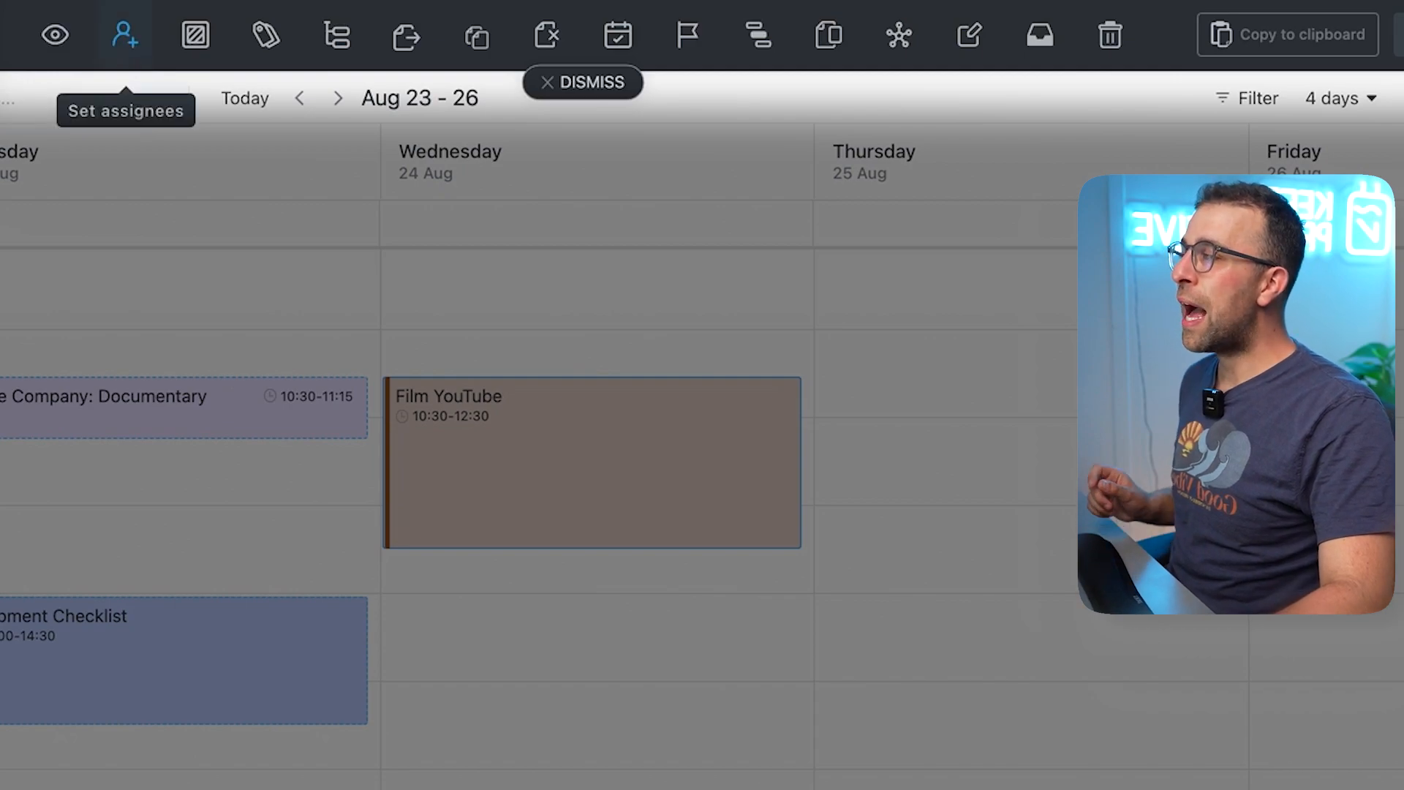
mouse_move(196, 34)
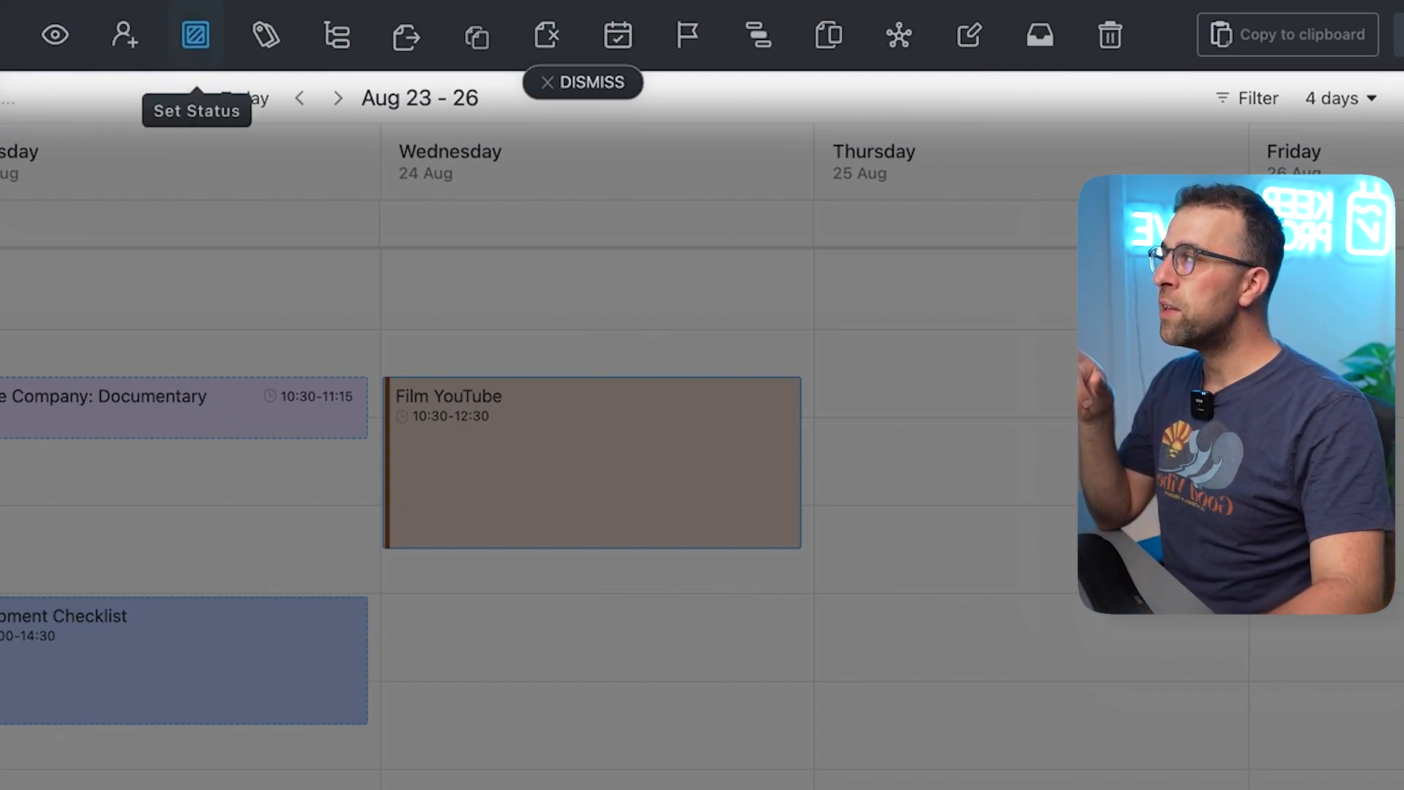
mouse_move(337, 37)
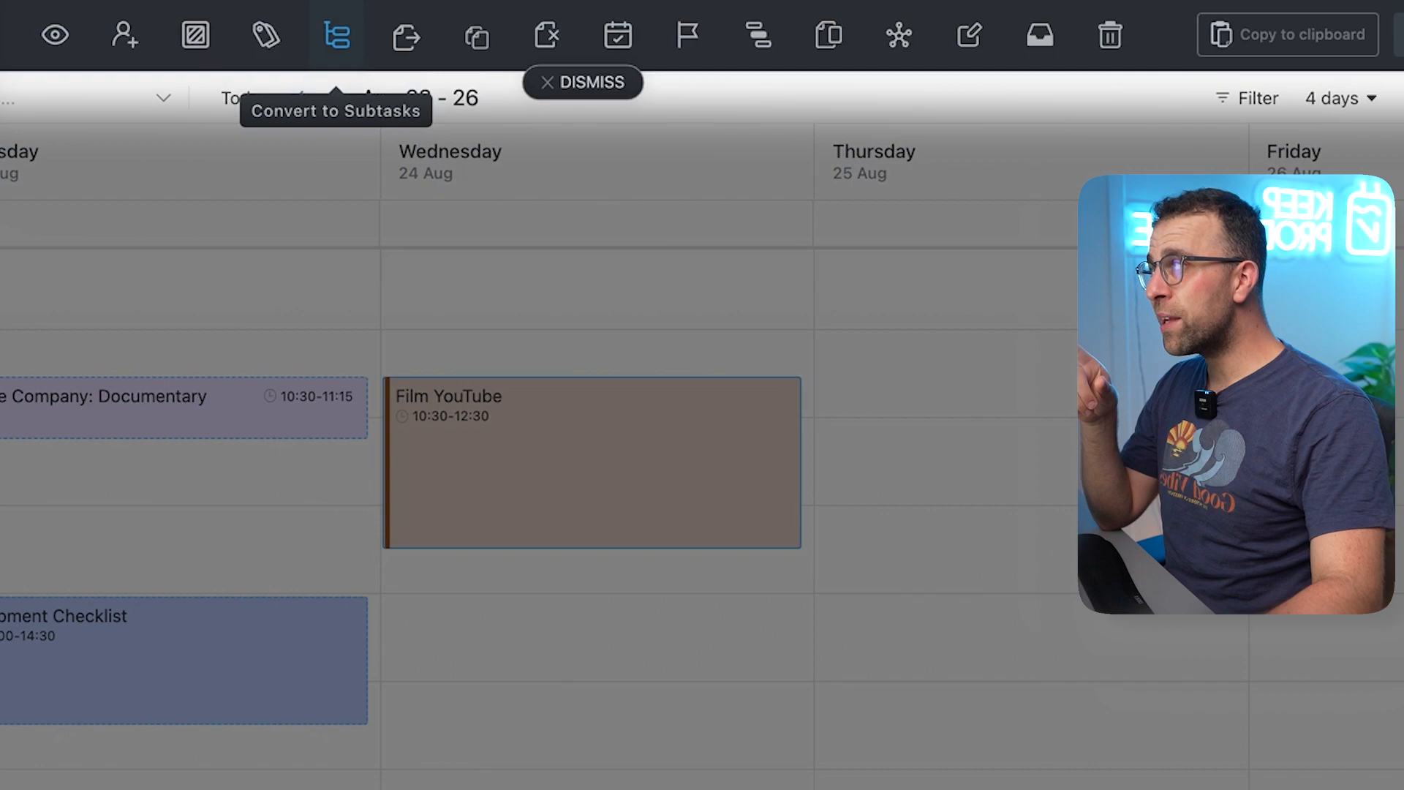
mouse_move(472, 38)
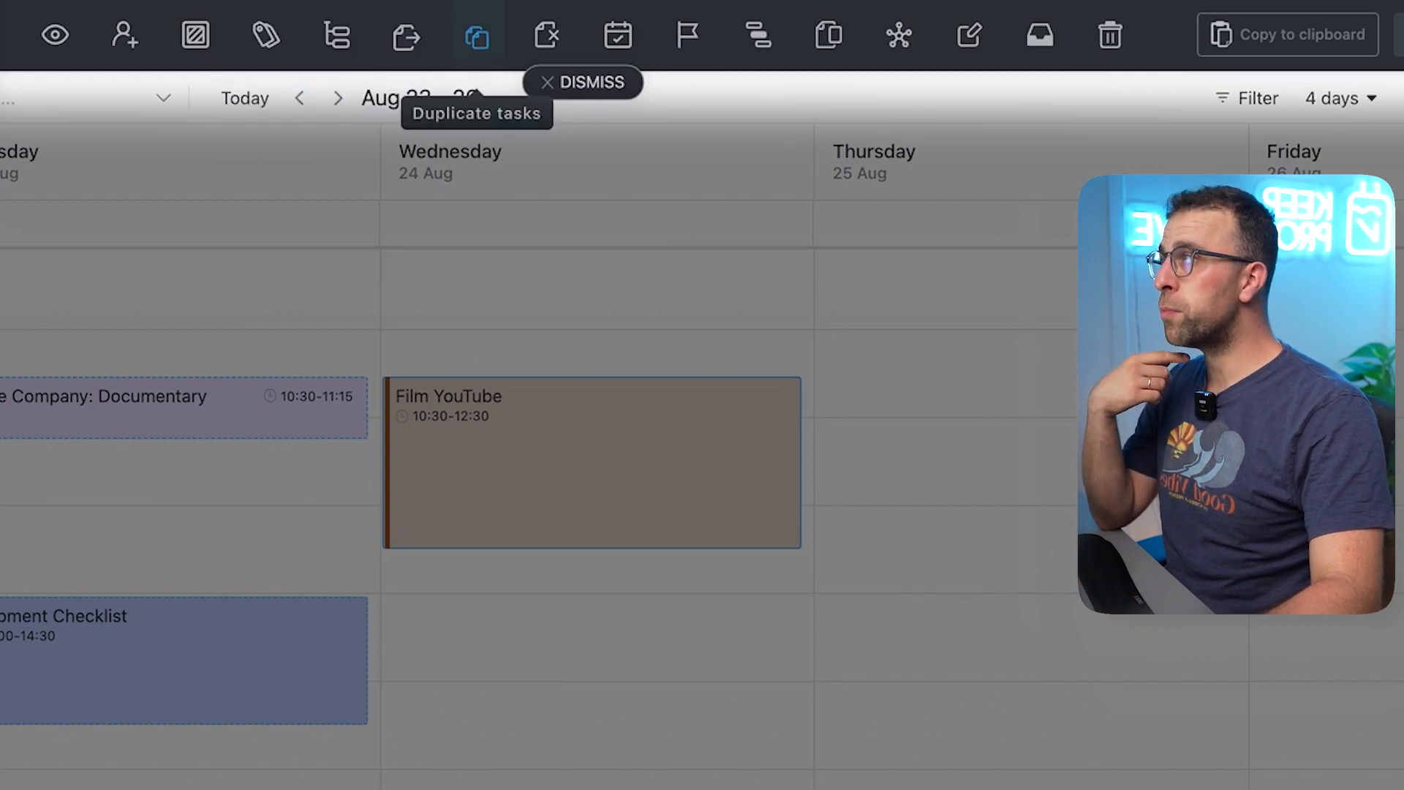
mouse_move(544, 35)
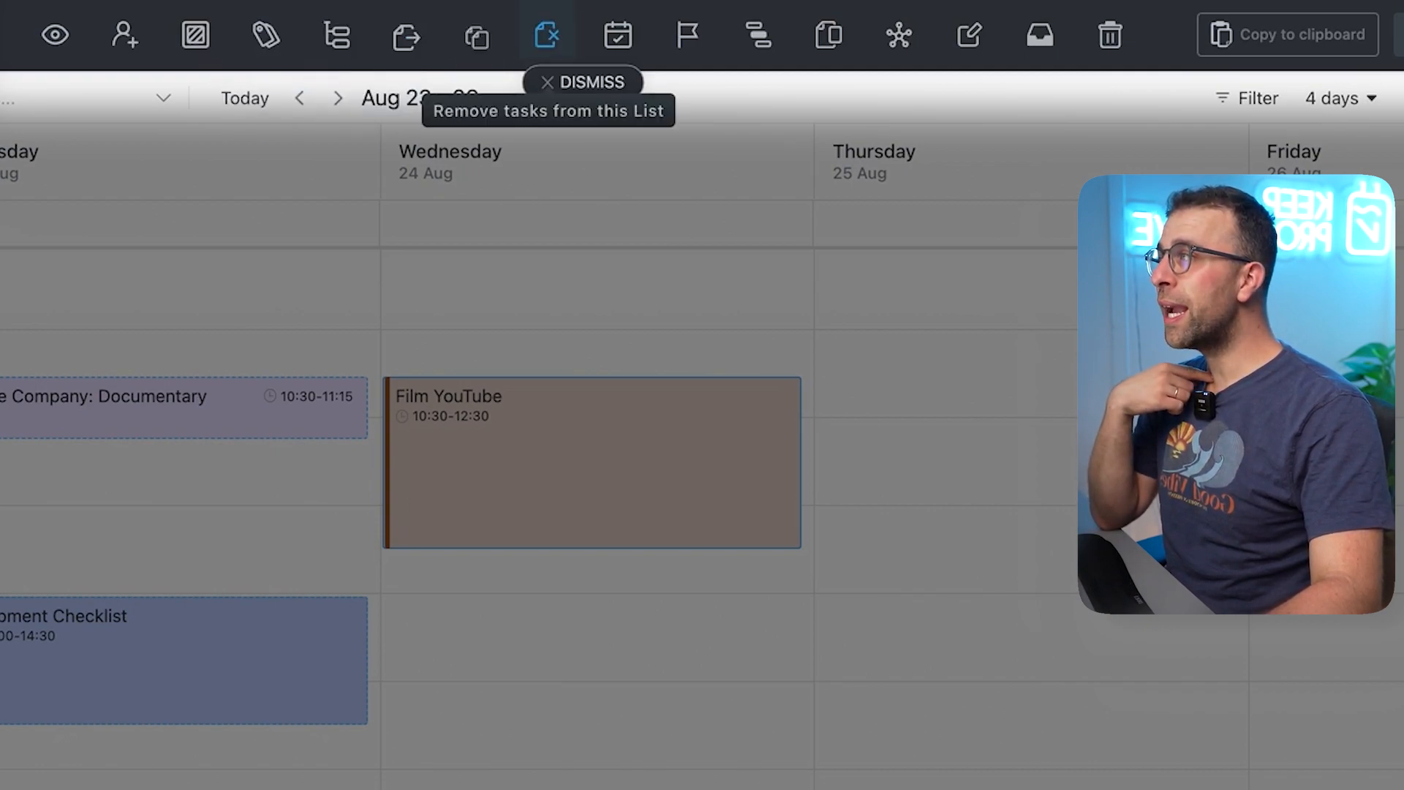
mouse_move(617, 35)
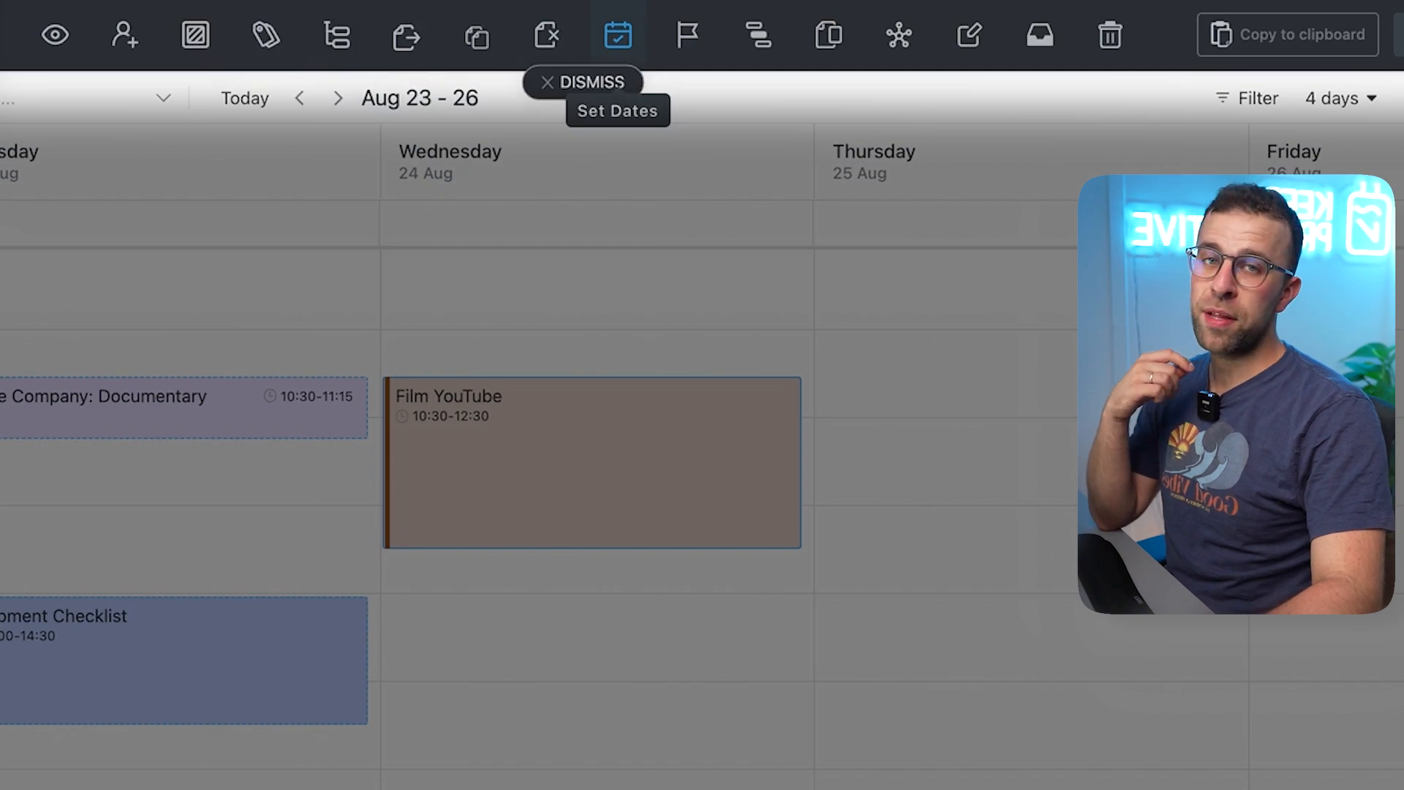
mouse_move(686, 31)
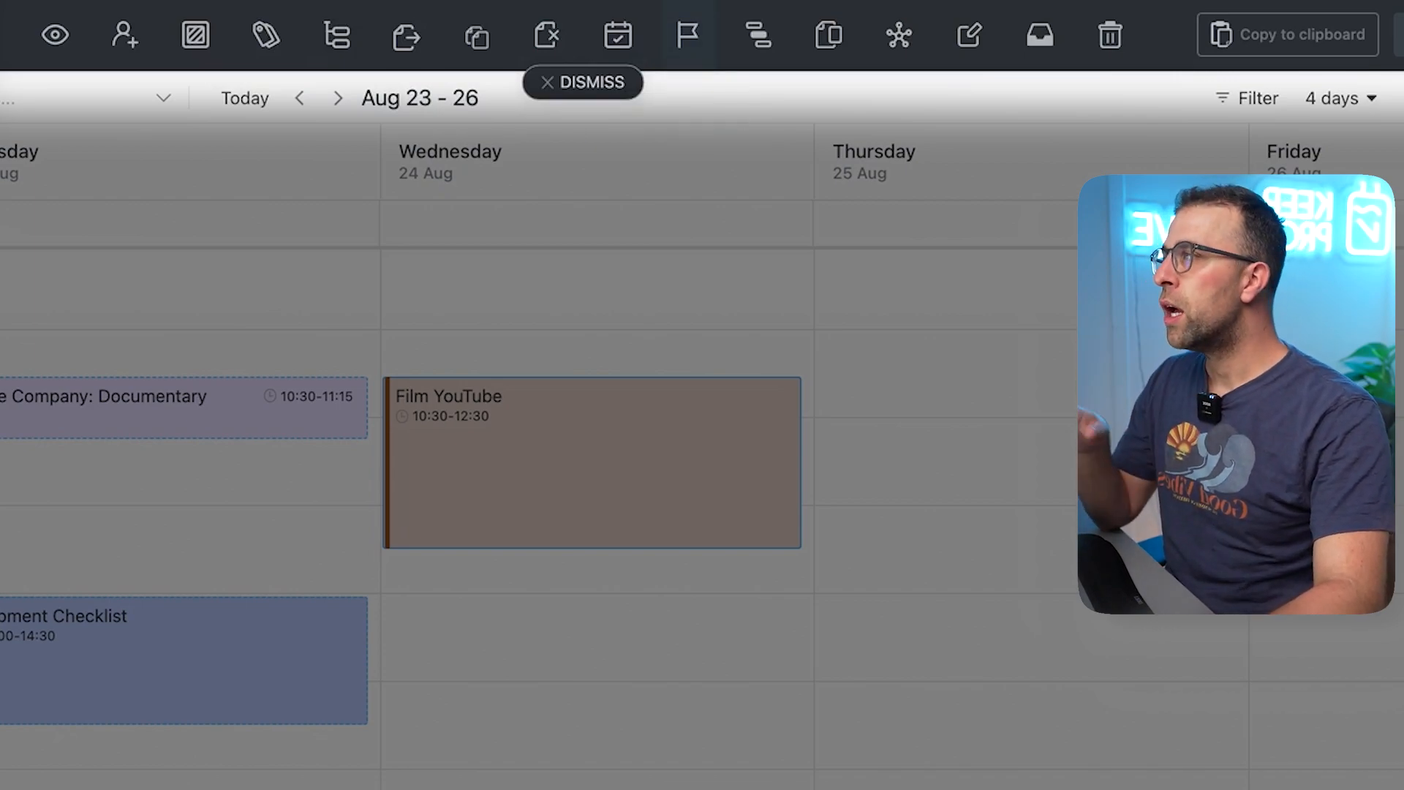
Reveal the Task Actions slash-command list and browse its status, tags, dependency and linking options
left_click(685, 33)
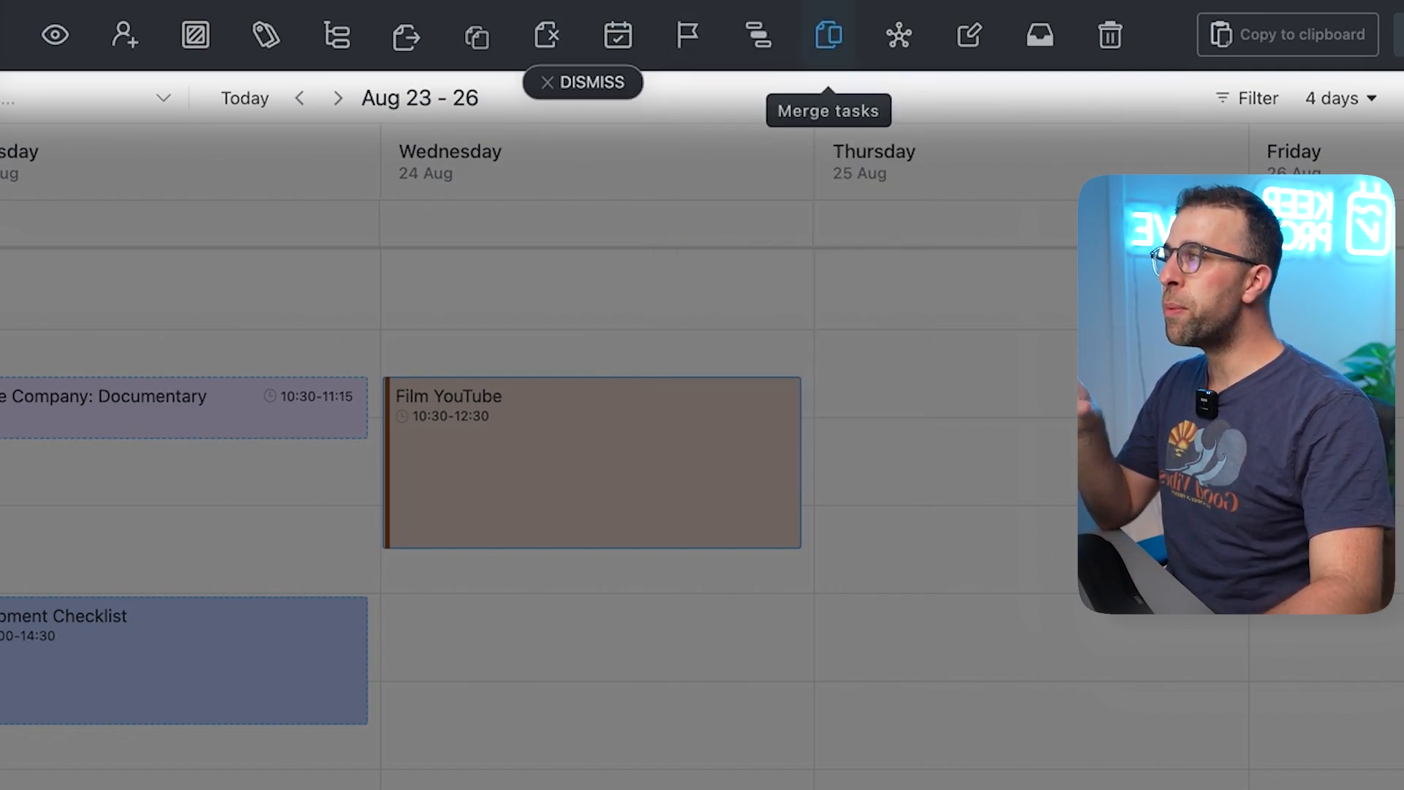
mouse_move(898, 33)
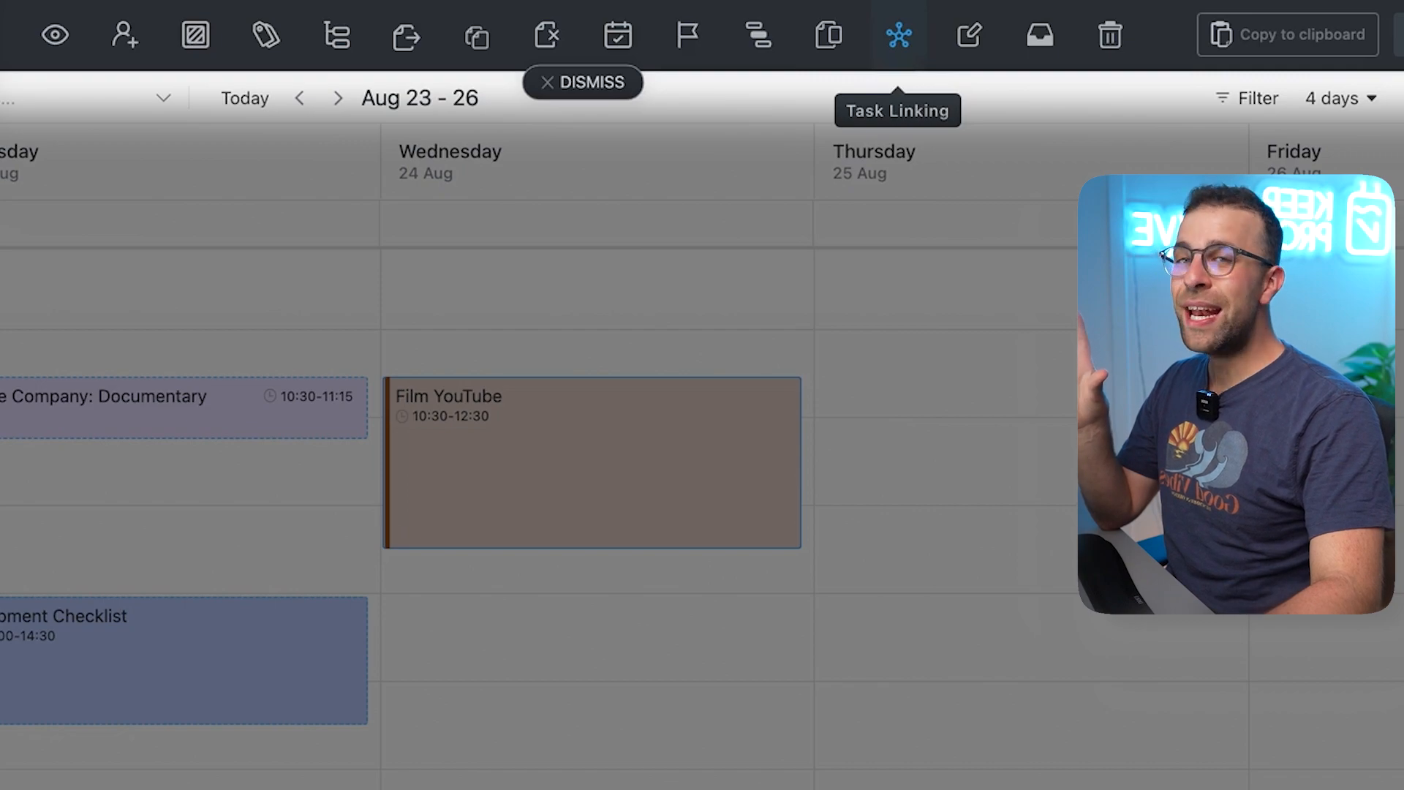
mouse_move(969, 35)
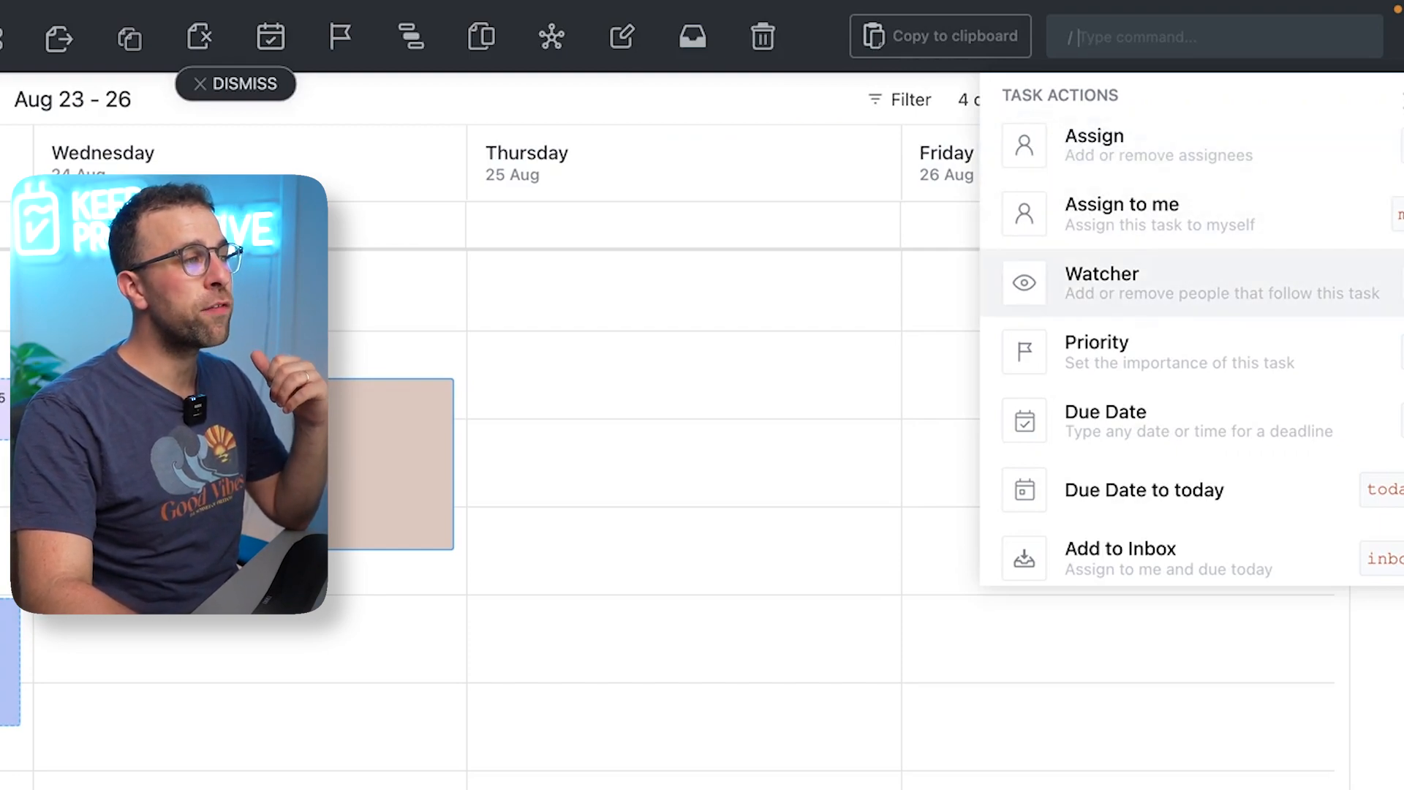
scroll("down", 3)
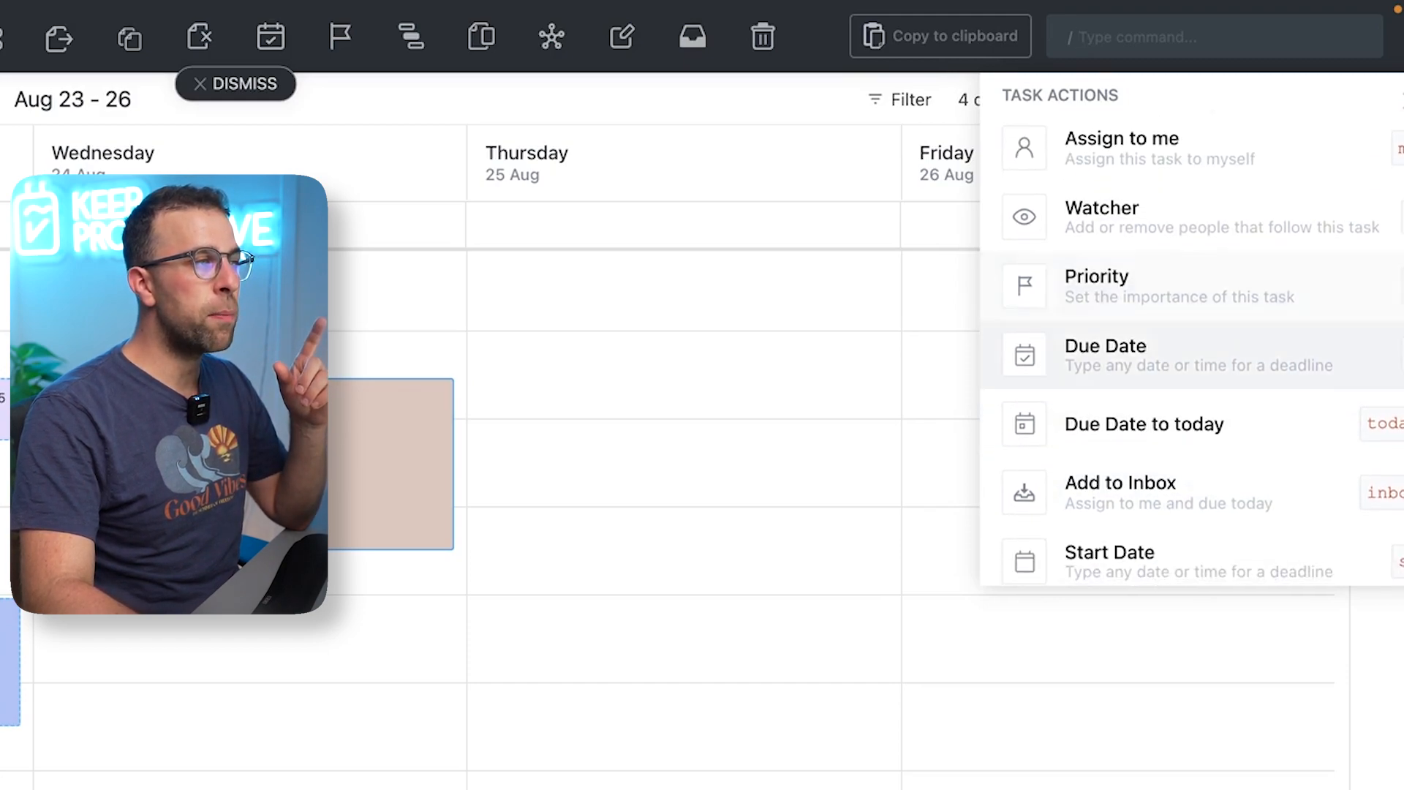
scroll("down", 3)
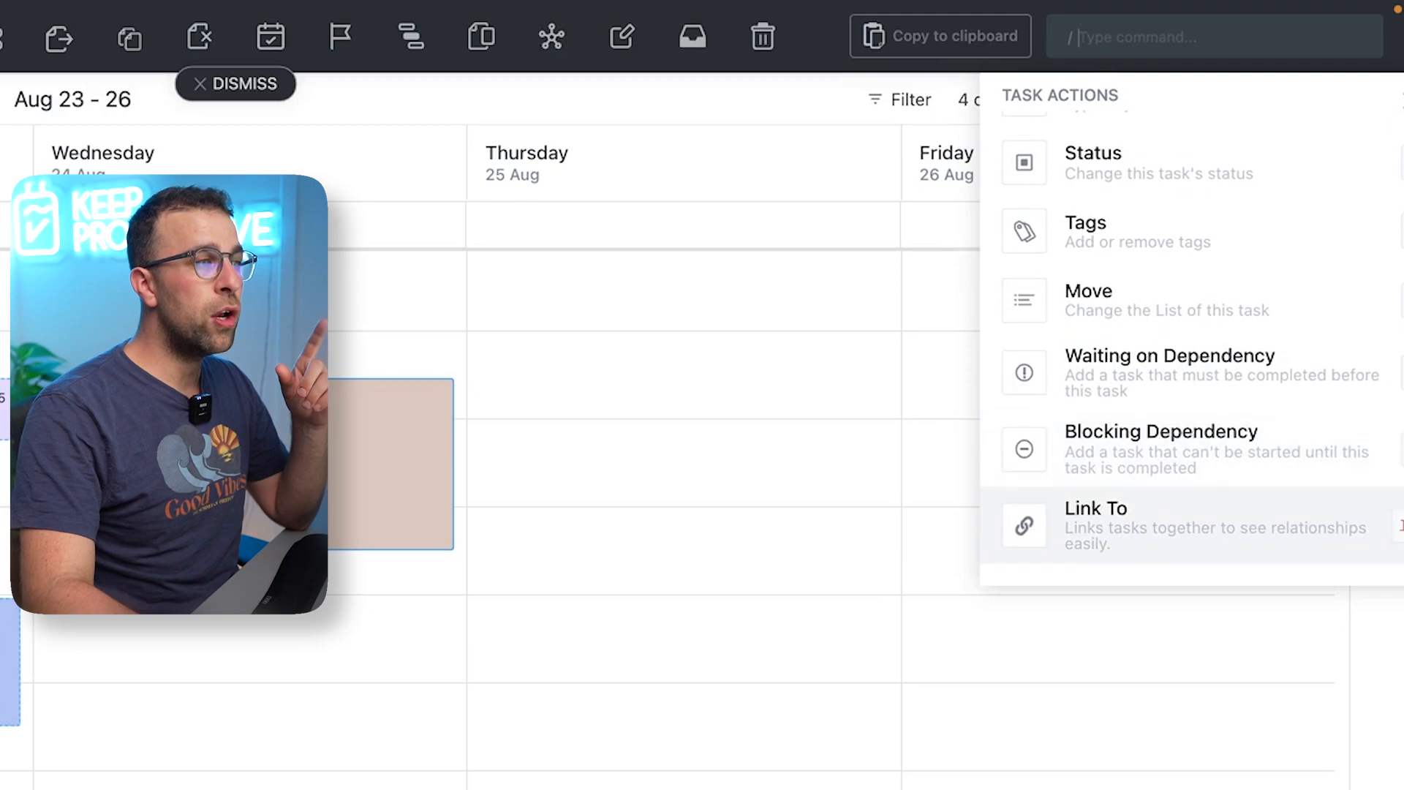